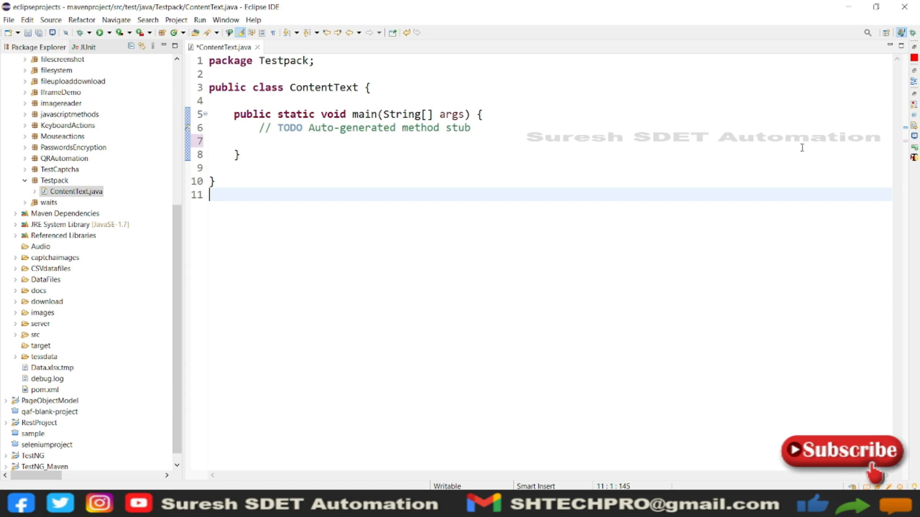
pyautogui.moveTo(312, 141)
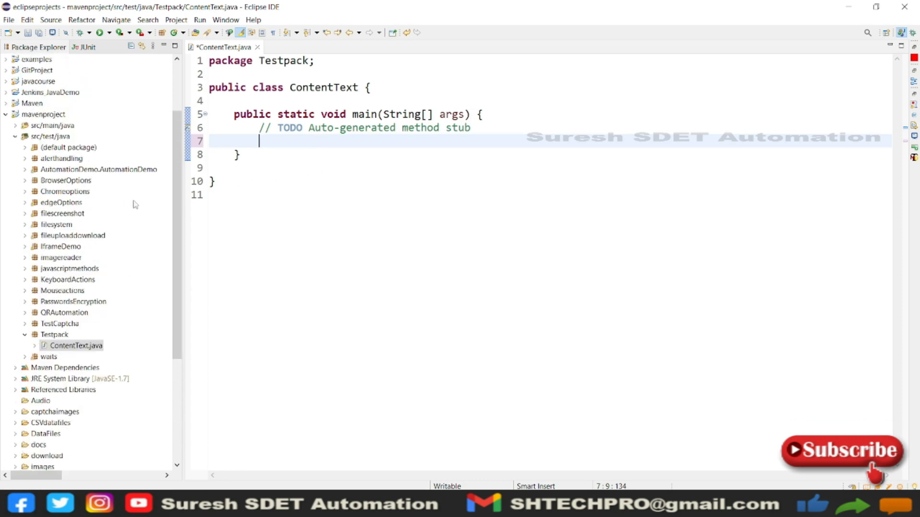
pyautogui.moveTo(303, 161)
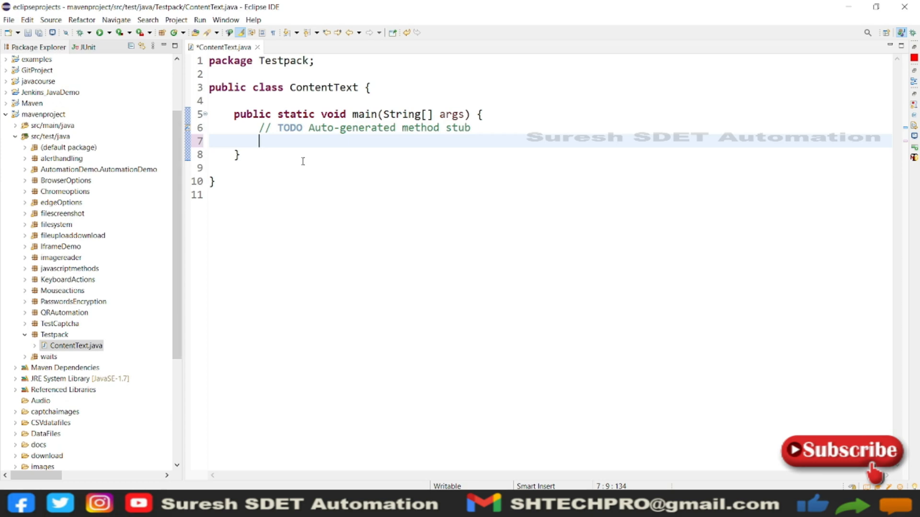
# Add WebDriverManager.chromedriver().setup(); in main, accepting the WebDriverManager auto-import
pyautogui.write('web')
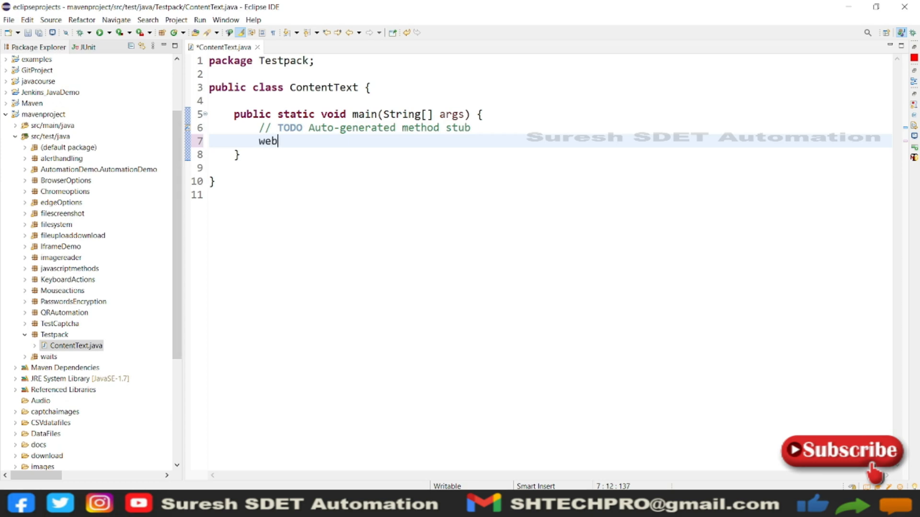
pyautogui.write('d')
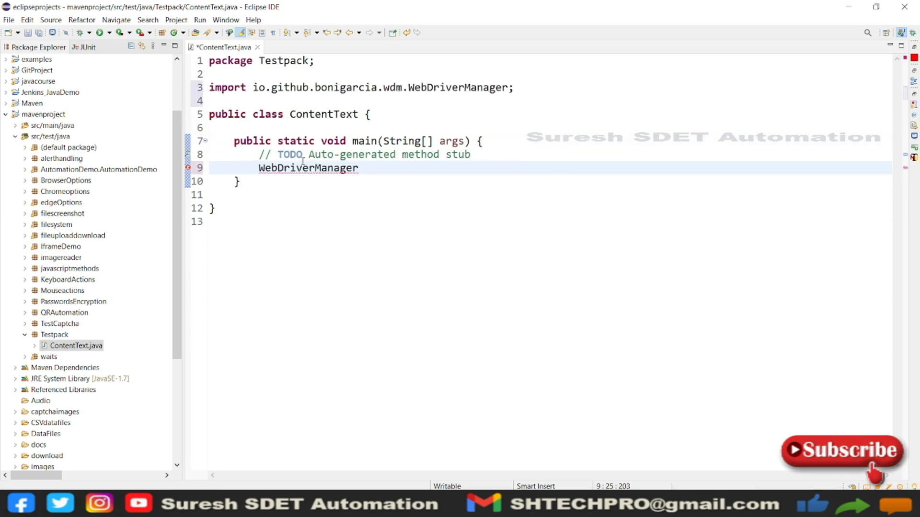
pyautogui.write('.chromedriver()')
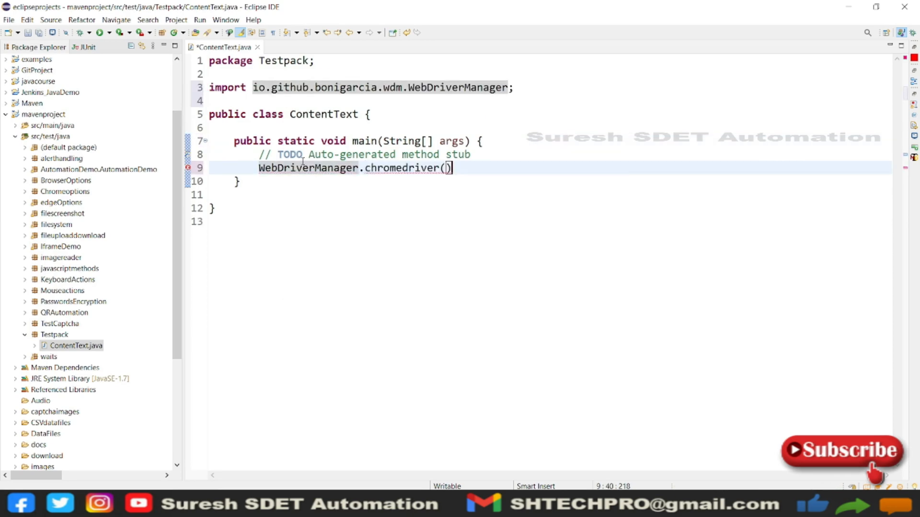
pyautogui.write('.setup();')
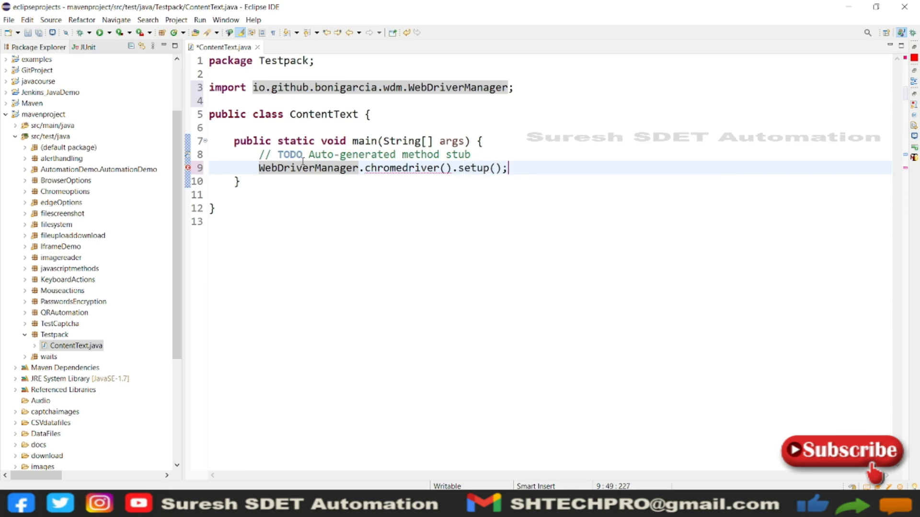
pyautogui.press('Enter')
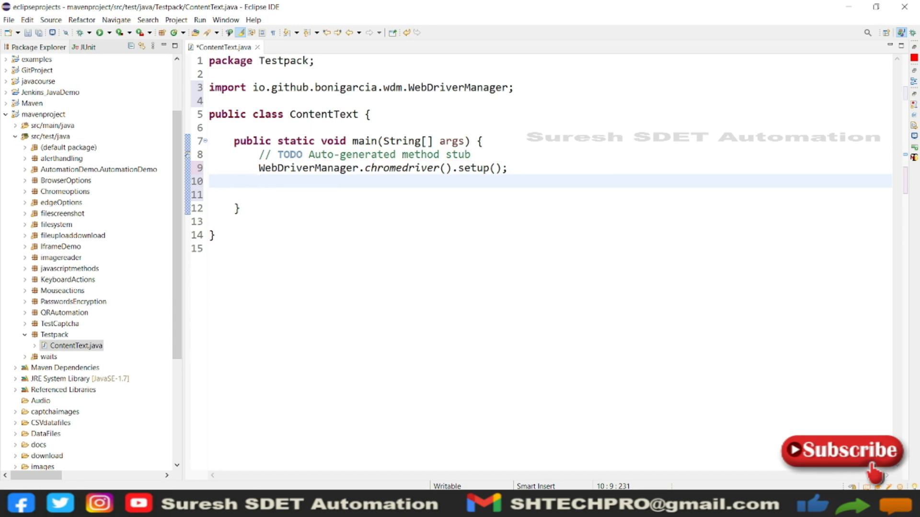
# Declare WebDriver driver = new ChromeDriver(); using content assist
pyautogui.write('We')
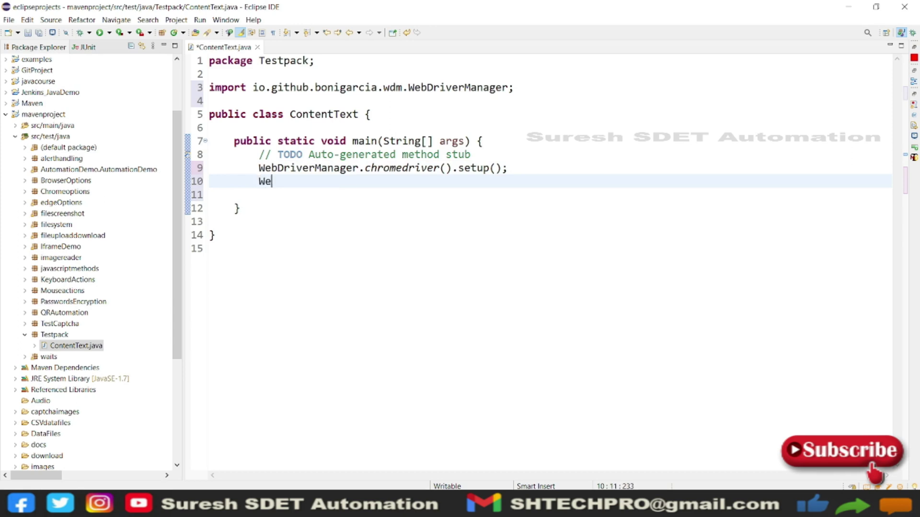
pyautogui.write('bd')
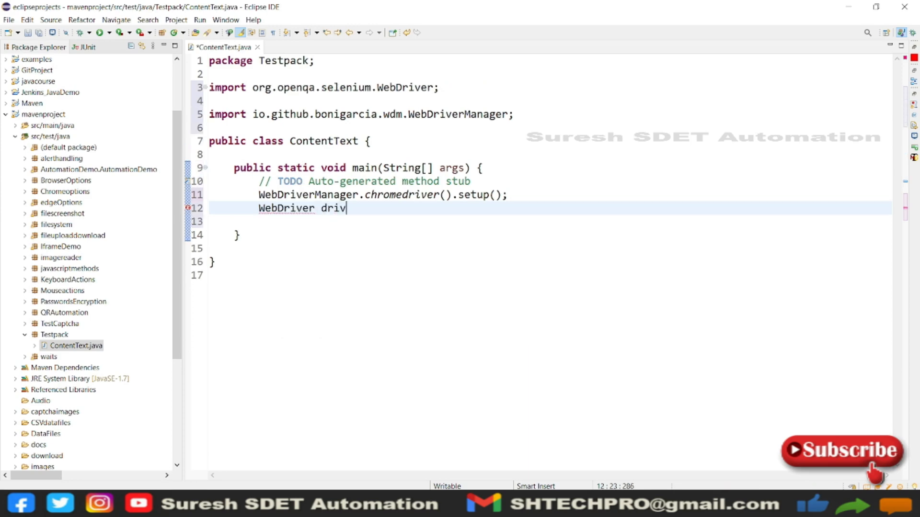
pyautogui.write('er = new')
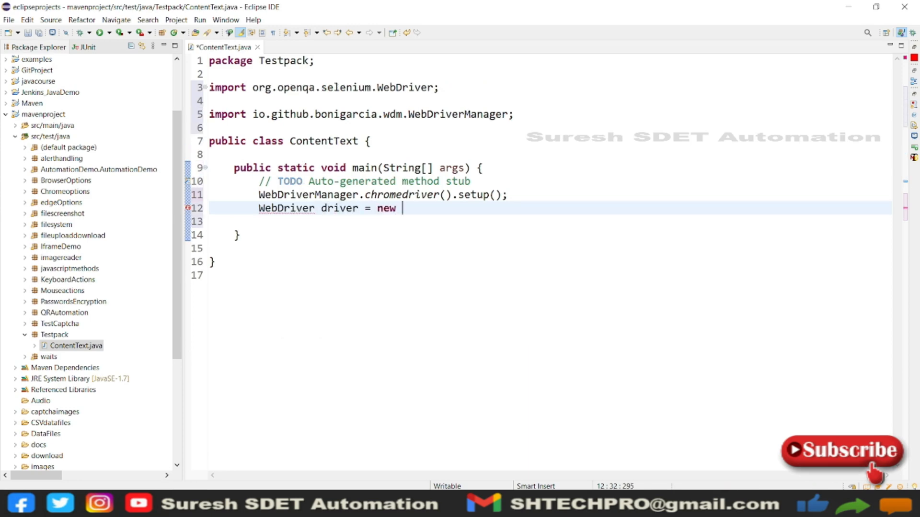
pyautogui.write('chromeDriver();')
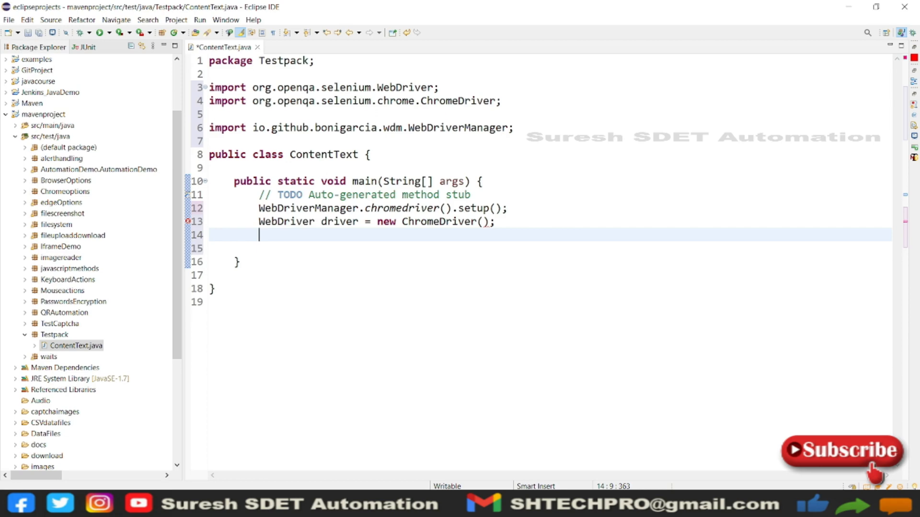
pyautogui.write('driver')
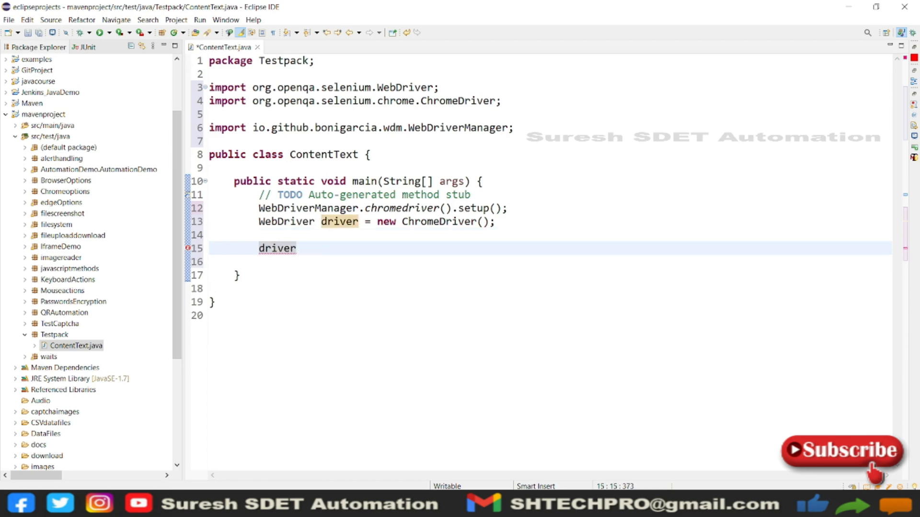
# Give the driver a 5-second implicit wait via driver.manage().timeouts().implicitlyWait(5, TimeUnit.SECONDS);
pyautogui.write('.manage()')
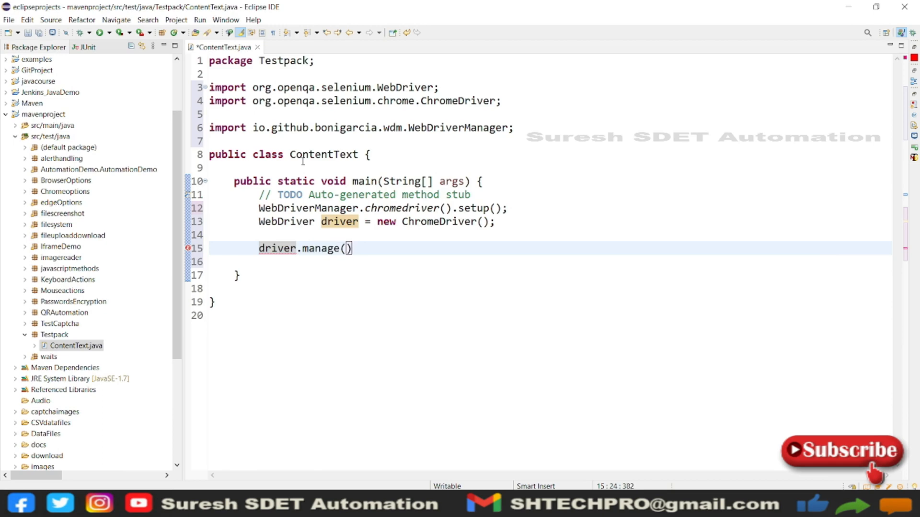
pyautogui.write('.timeouts().implicitlyWait(0, null')
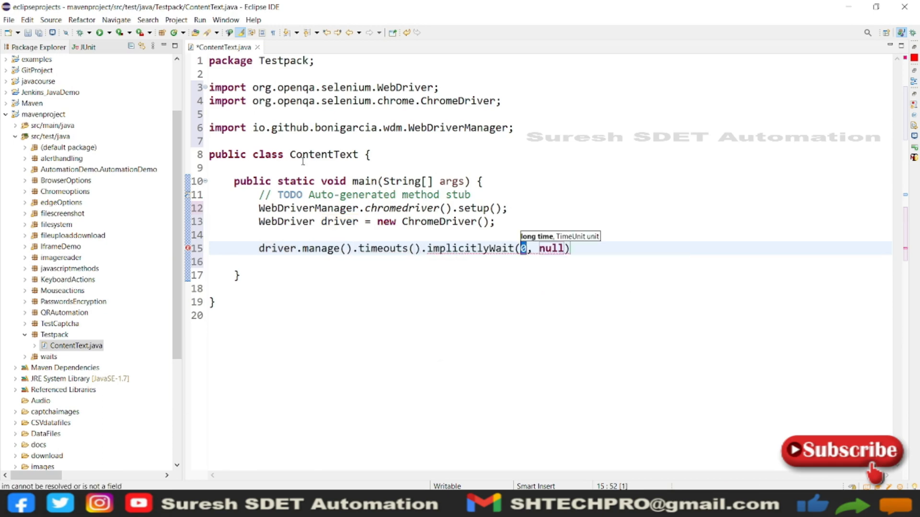
pyautogui.write('5')
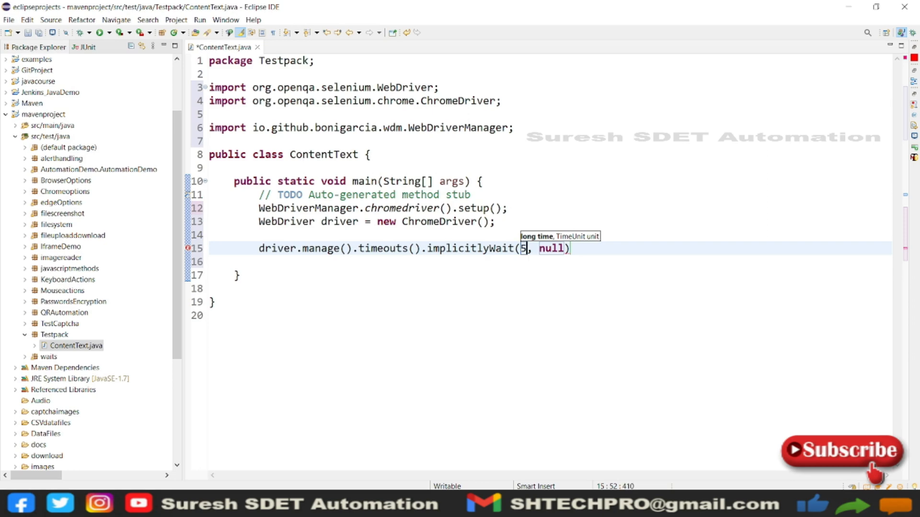
pyautogui.write('time')
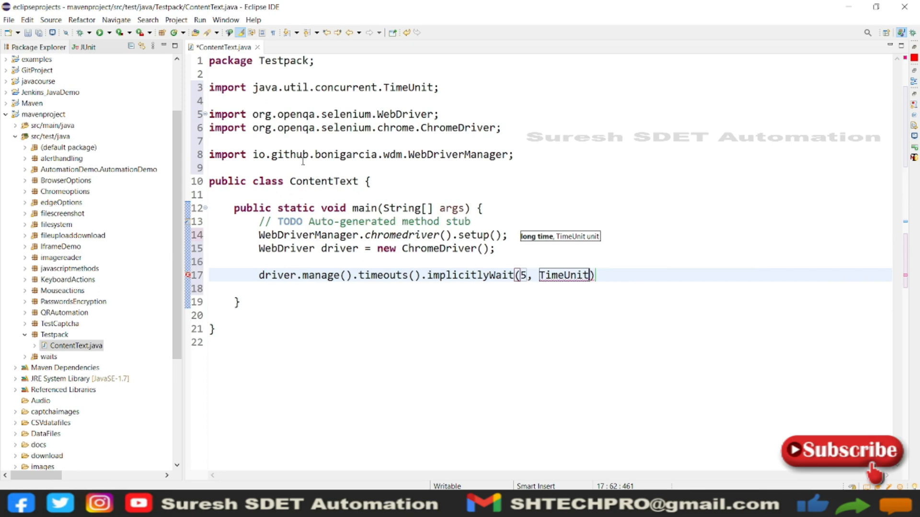
pyautogui.write('.SECONDS')
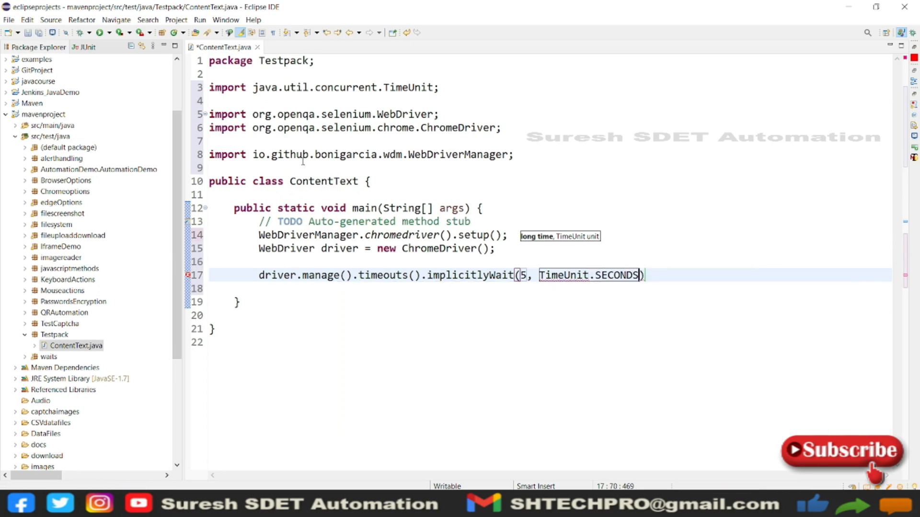
pyautogui.write(';')
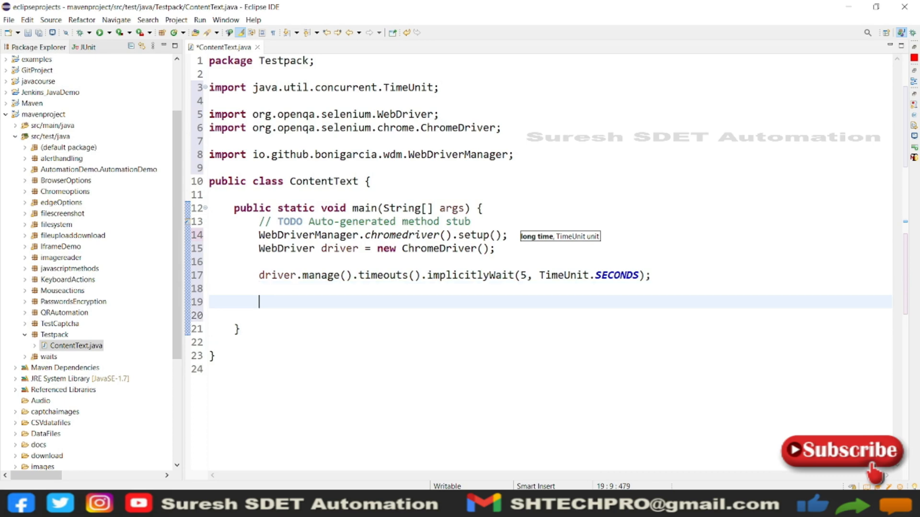
pyautogui.write('driver.get(null);')
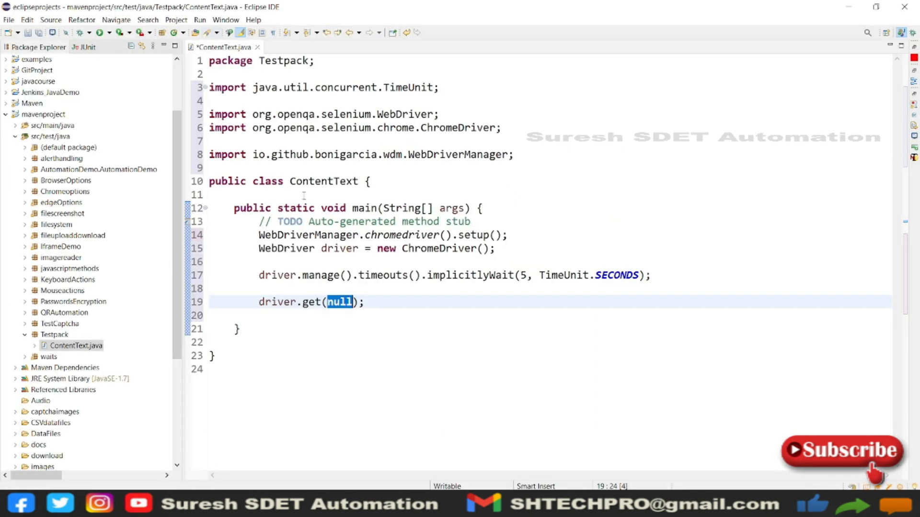
pyautogui.write('""')
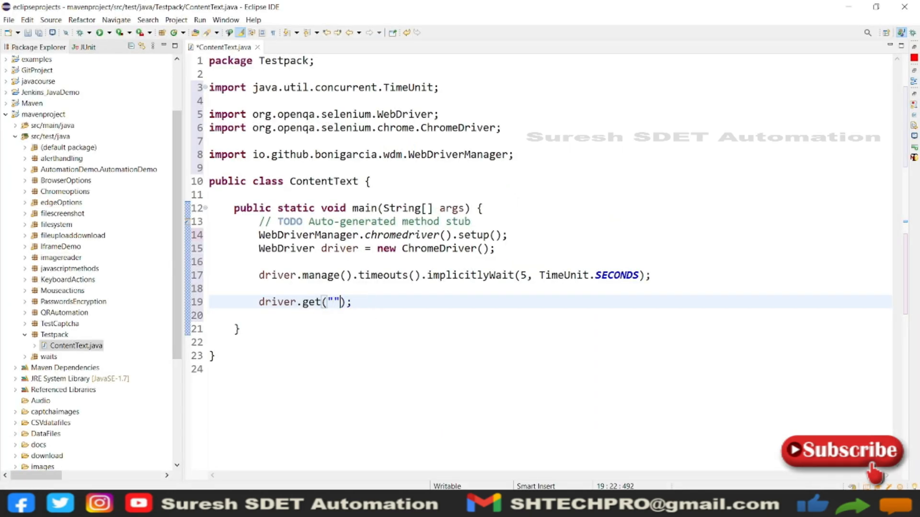
pyautogui.write('https://www.google.com/')
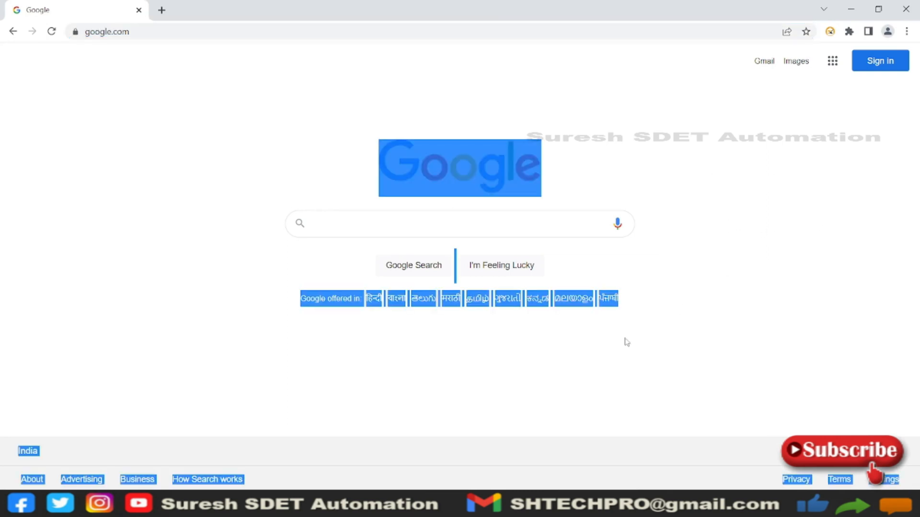
pyautogui.moveTo(295, 347)
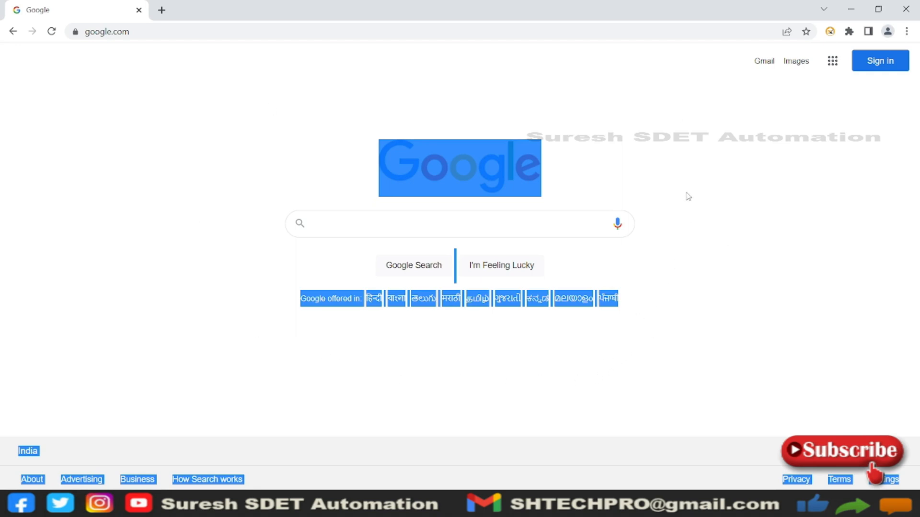
pyautogui.moveTo(470, 377)
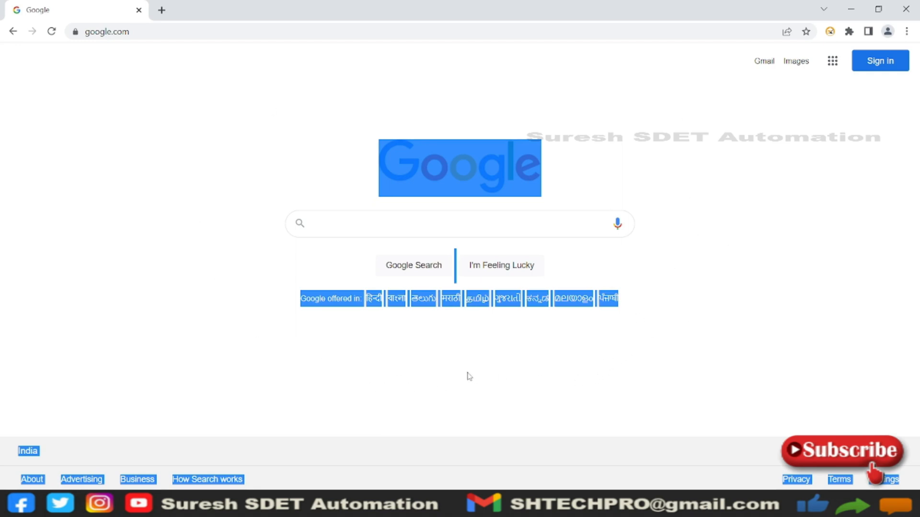
pyautogui.moveTo(571, 378)
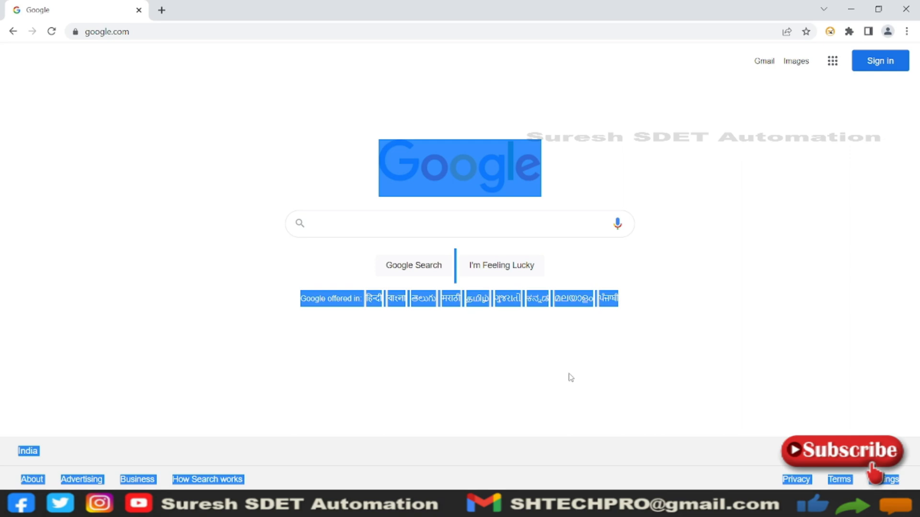
pyautogui.moveTo(572, 373)
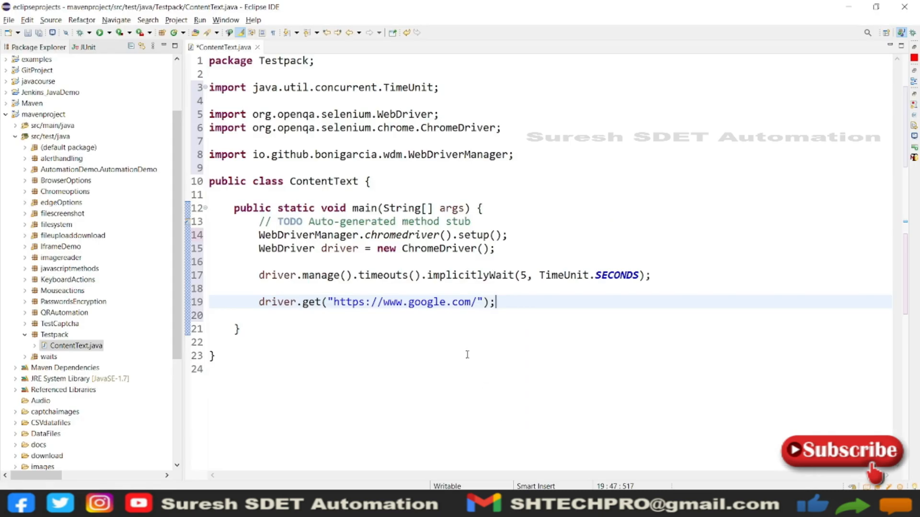
# Begin declaring WebElement content = driver.findElement(...) on a new line
pyautogui.write('d')
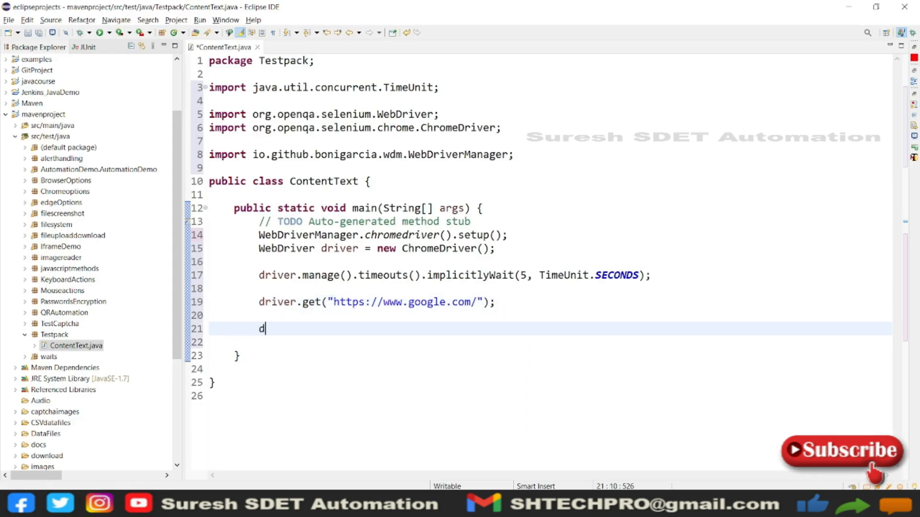
pyautogui.press('Backspace')
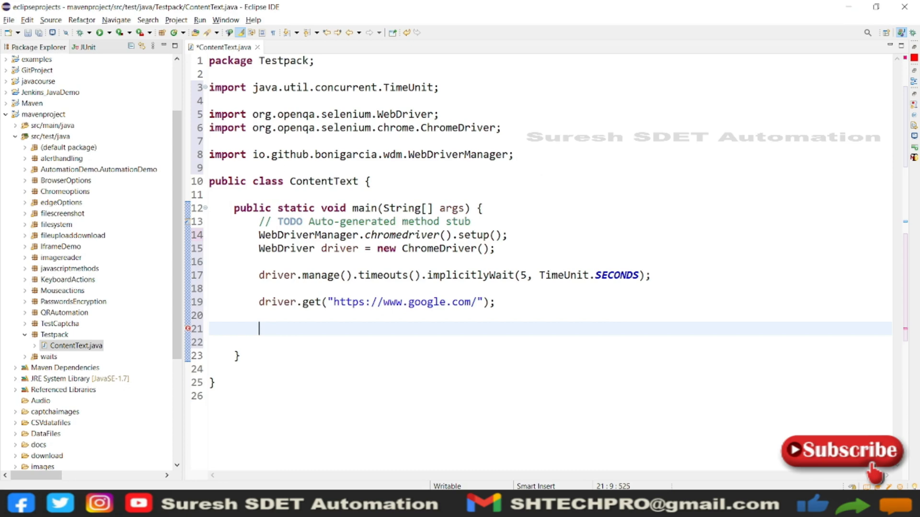
pyautogui.write('Webe')
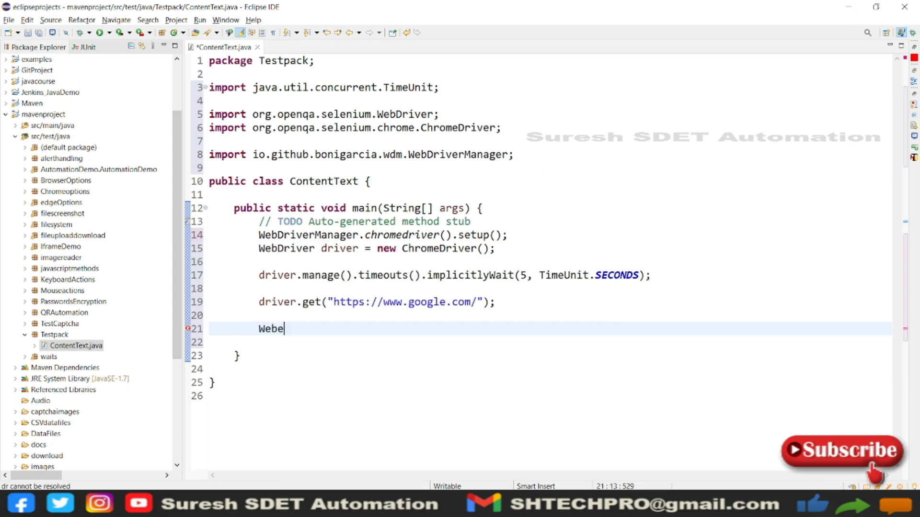
pyautogui.write('lement')
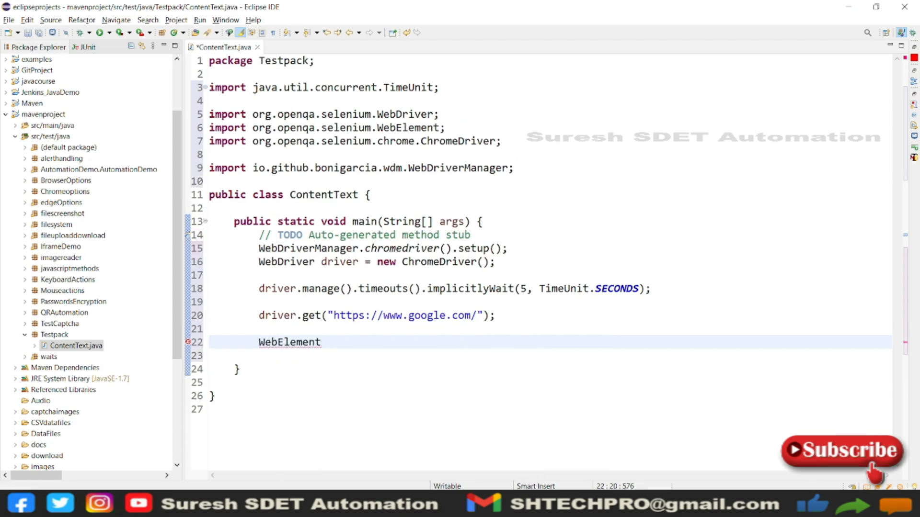
pyautogui.write('content = d')
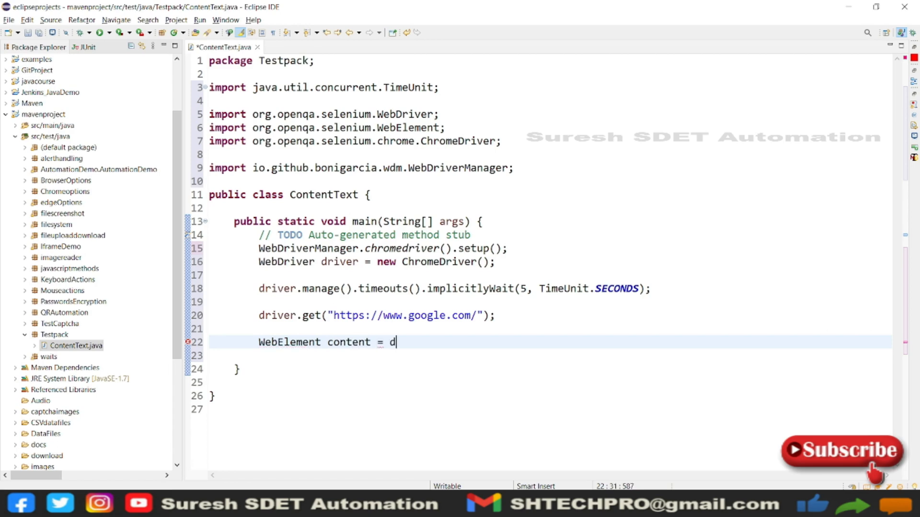
pyautogui.write('river.findElement(null')
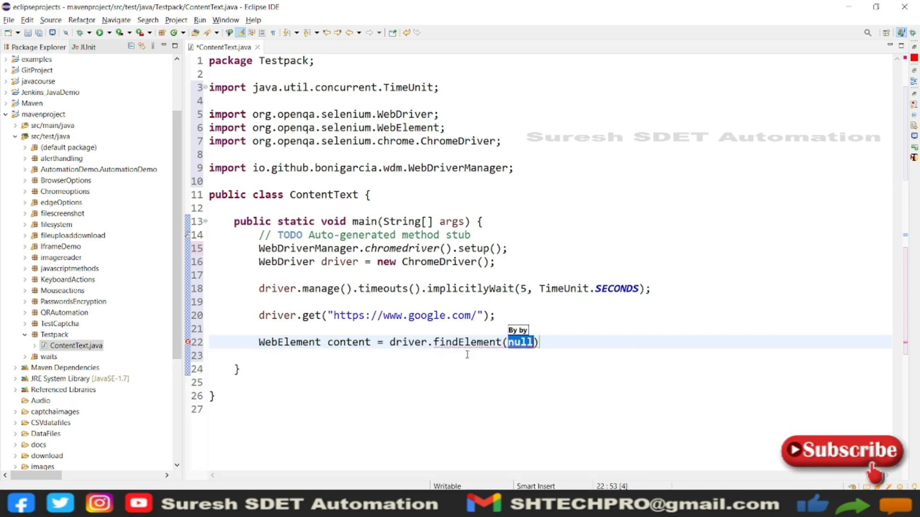
# Complete the locator as By.tagName and inspect the Google page's HTML in Chrome's developer tools
pyautogui.write('BY')
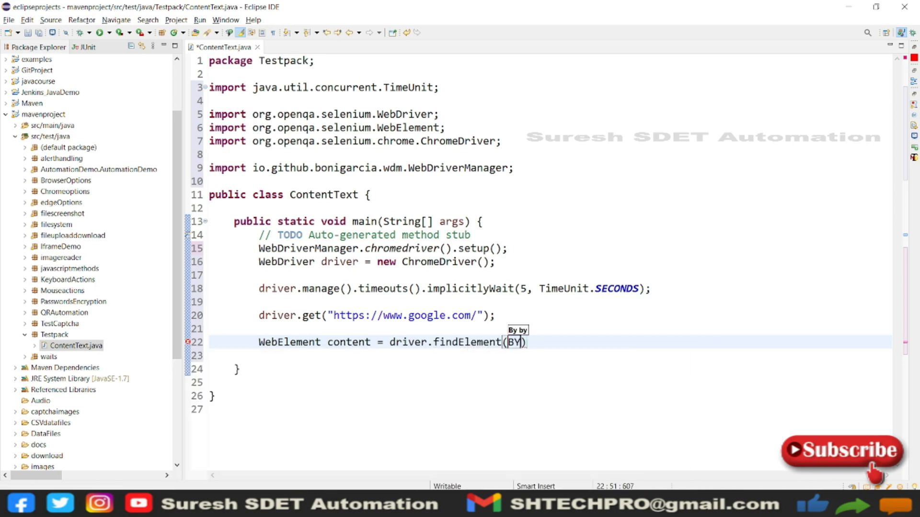
pyautogui.write('.')
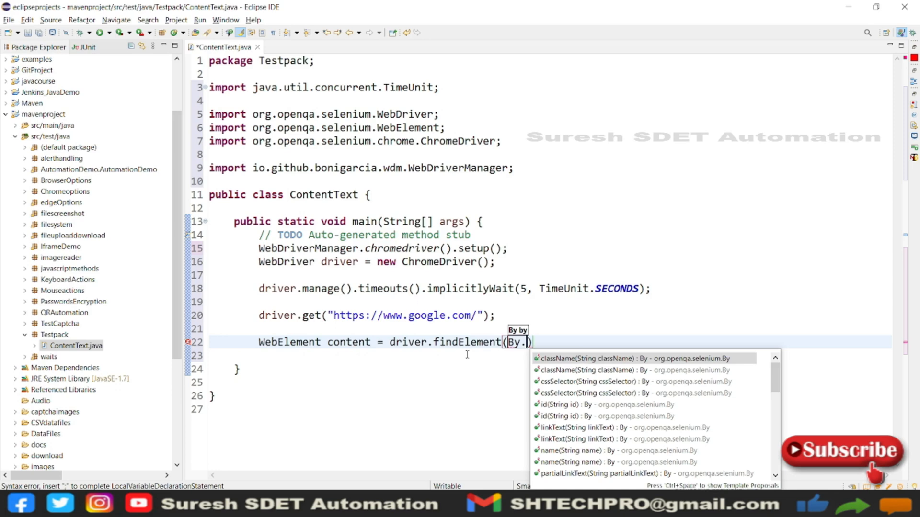
pyautogui.write('ta')
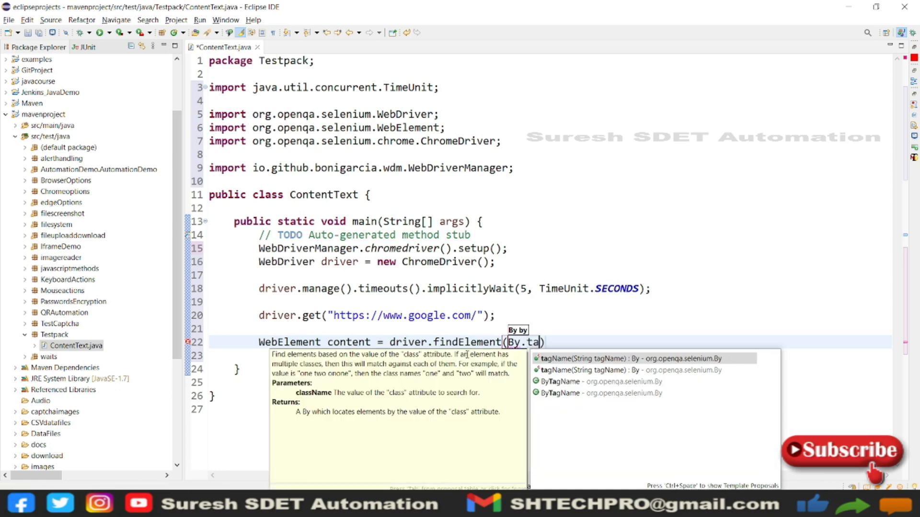
pyautogui.click(590, 358)
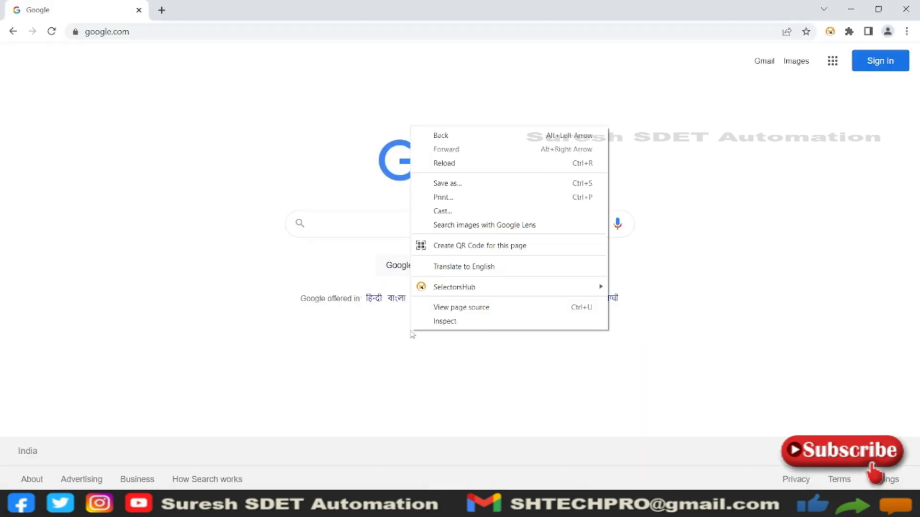
pyautogui.click(445, 321)
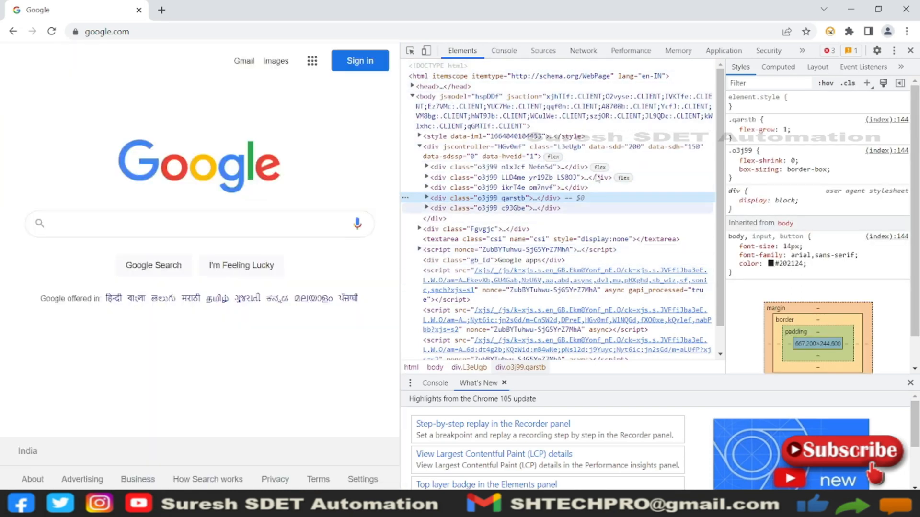
pyautogui.moveTo(427, 96)
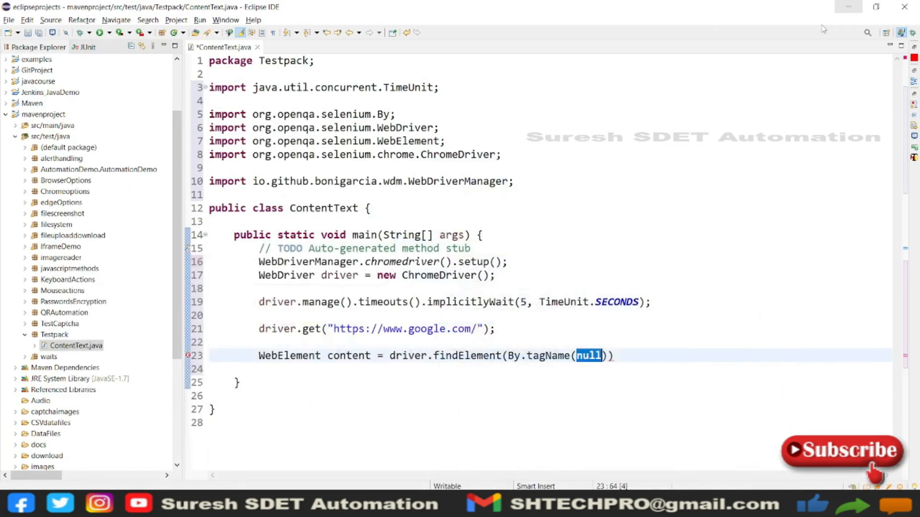
# Set the tag name to "body" and start a println labelled "Page content"
pyautogui.write('""')
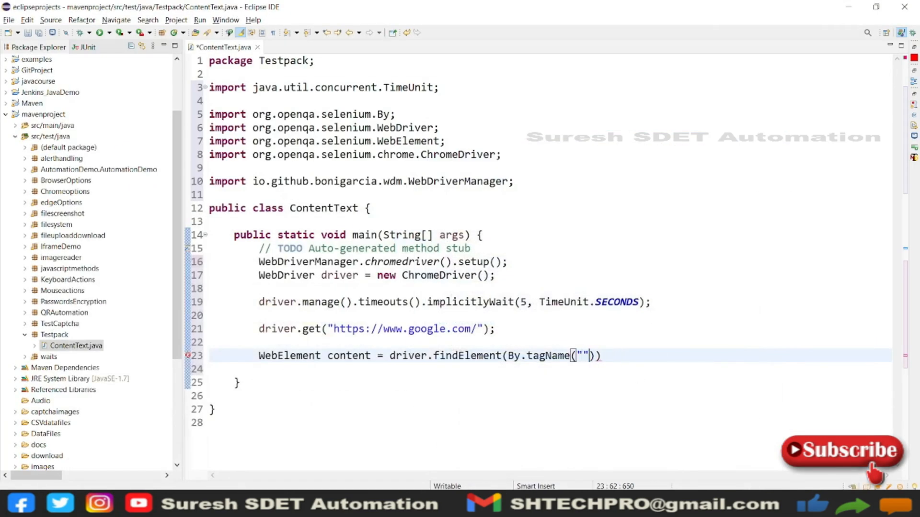
pyautogui.write('bo')
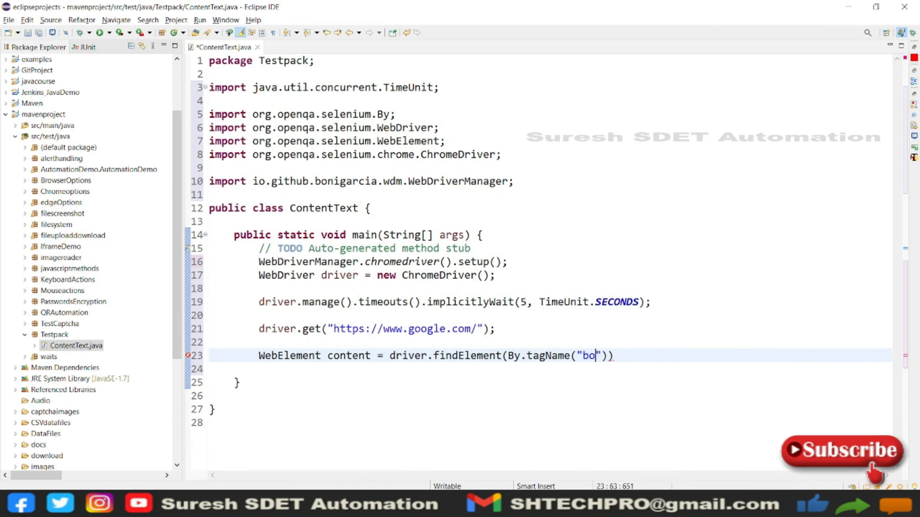
pyautogui.write('dy')
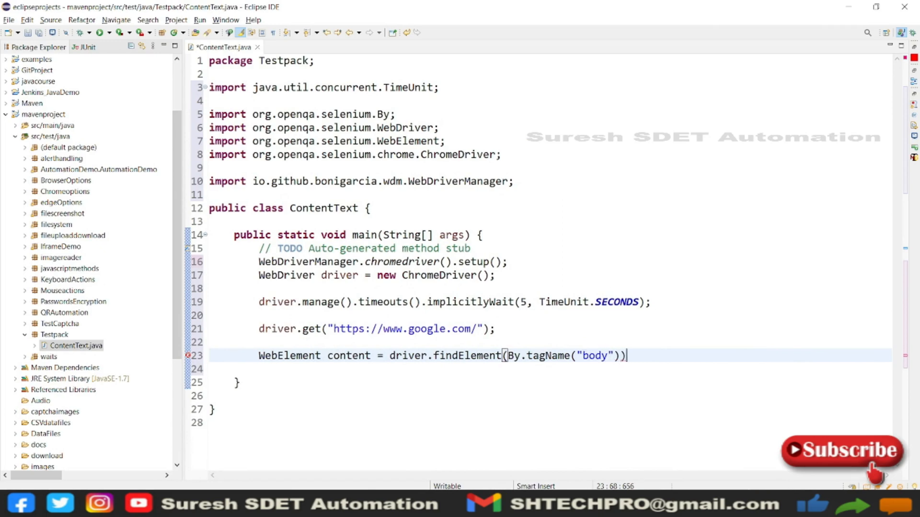
pyautogui.write('sy')
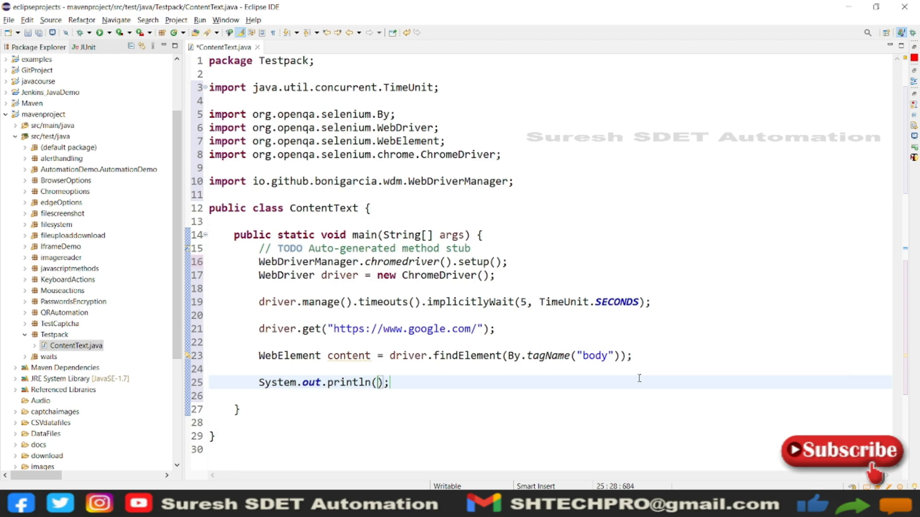
pyautogui.write('" "')
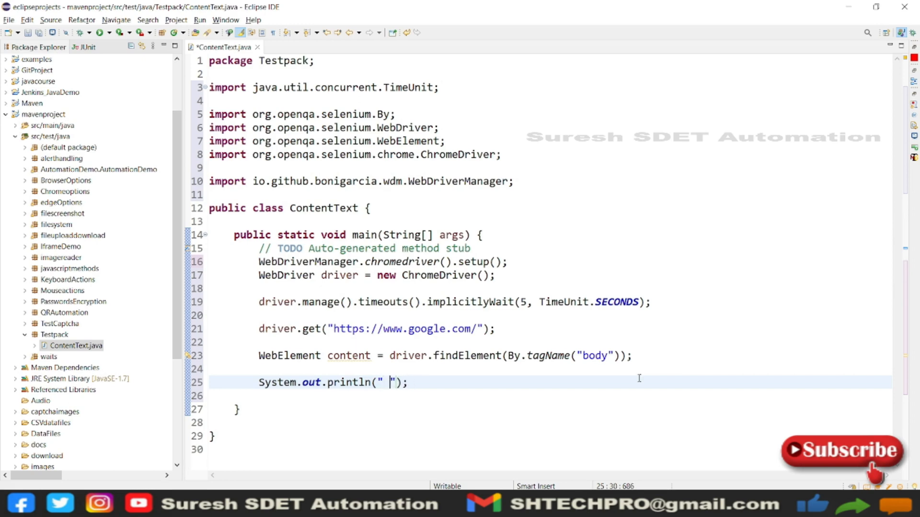
pyautogui.write('Page con')
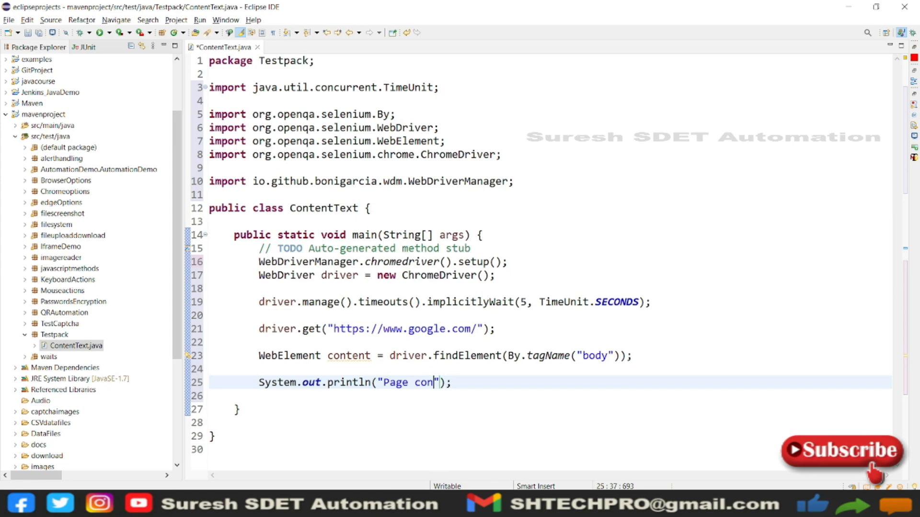
pyautogui.write('tent is  -- /n')
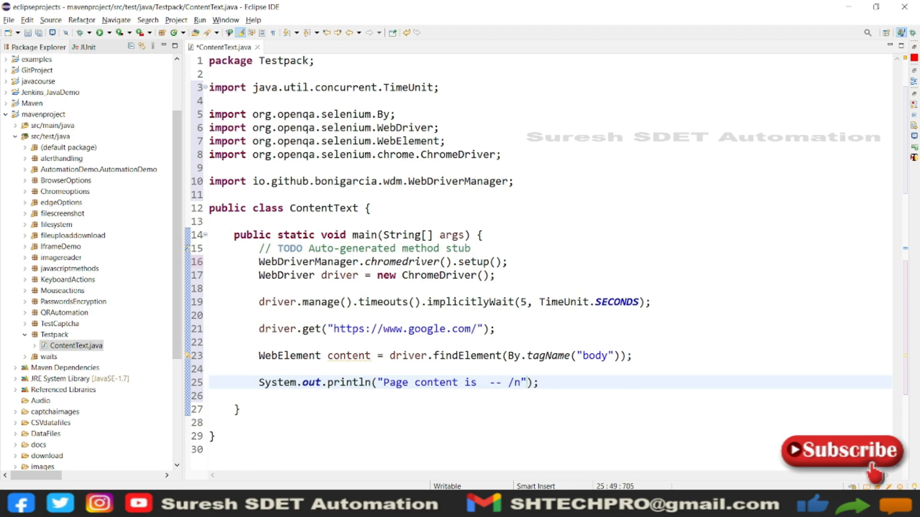
# Finish the println with + content.getText() and save the class
pyautogui.write('>')
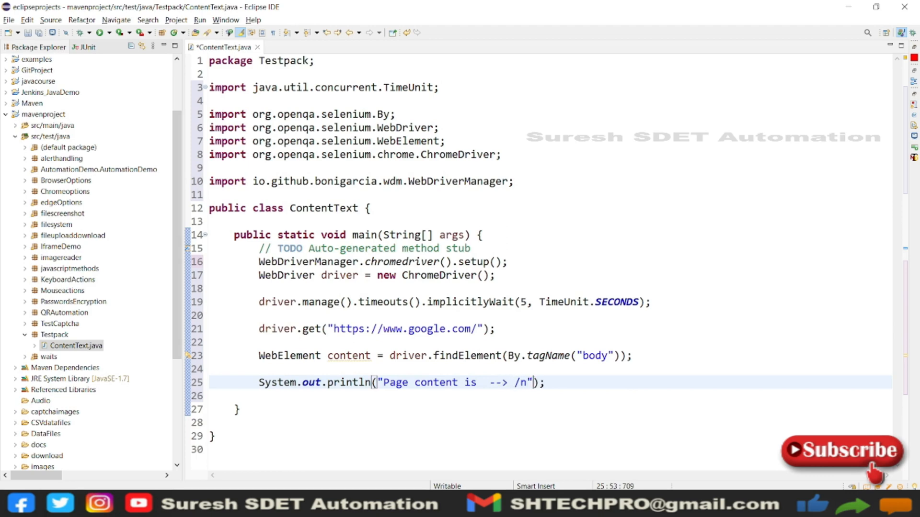
pyautogui.write('+')
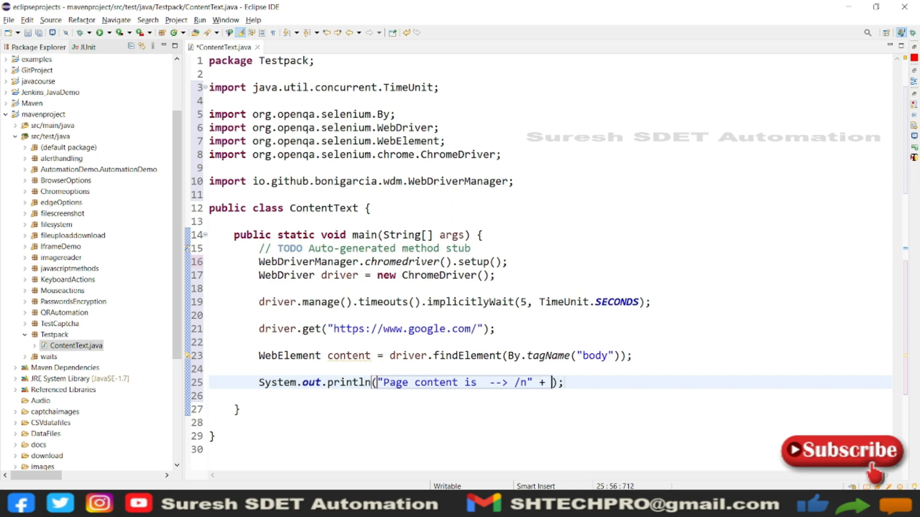
pyautogui.write('co')
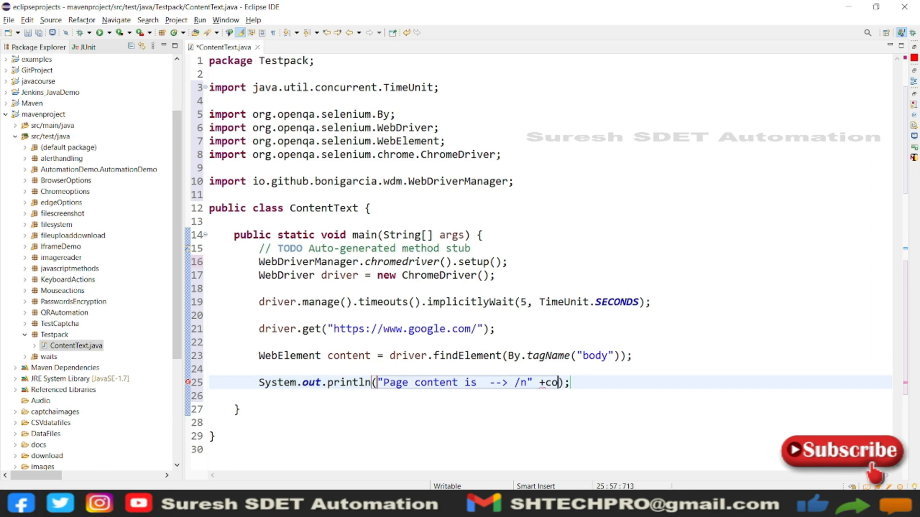
pyautogui.write('ntent')
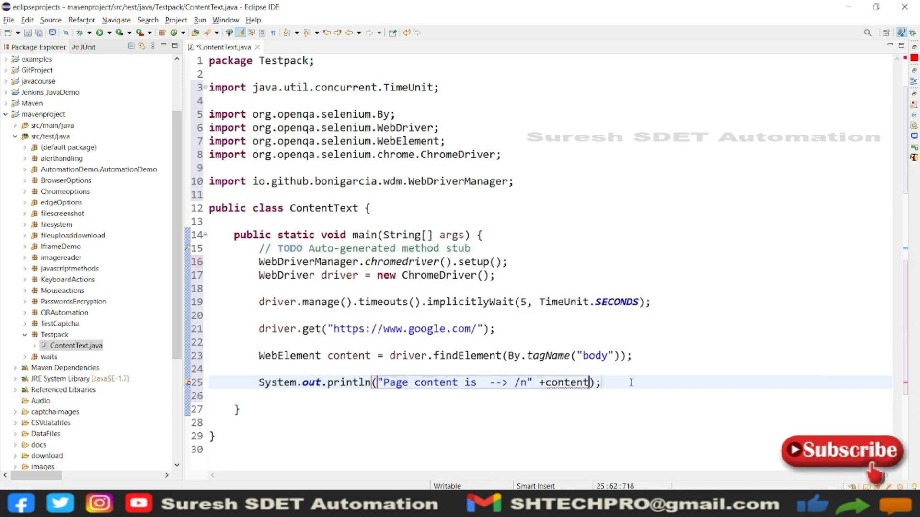
pyautogui.write('.getText(')
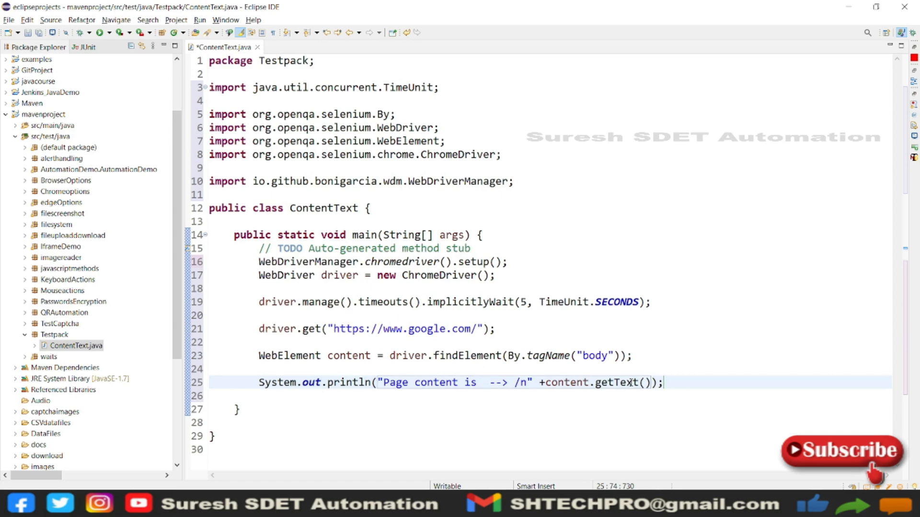
pyautogui.press('Ctrl+s')
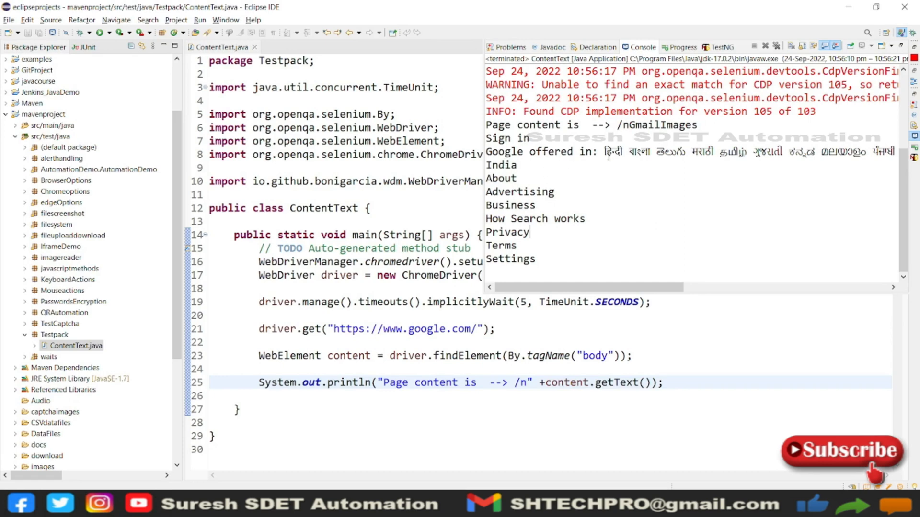
pyautogui.moveTo(639, 201)
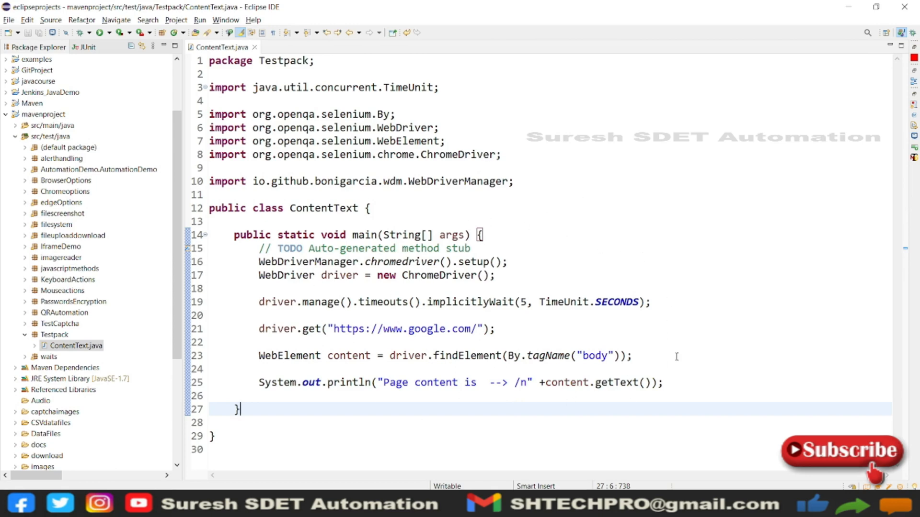
pyautogui.moveTo(485, 412)
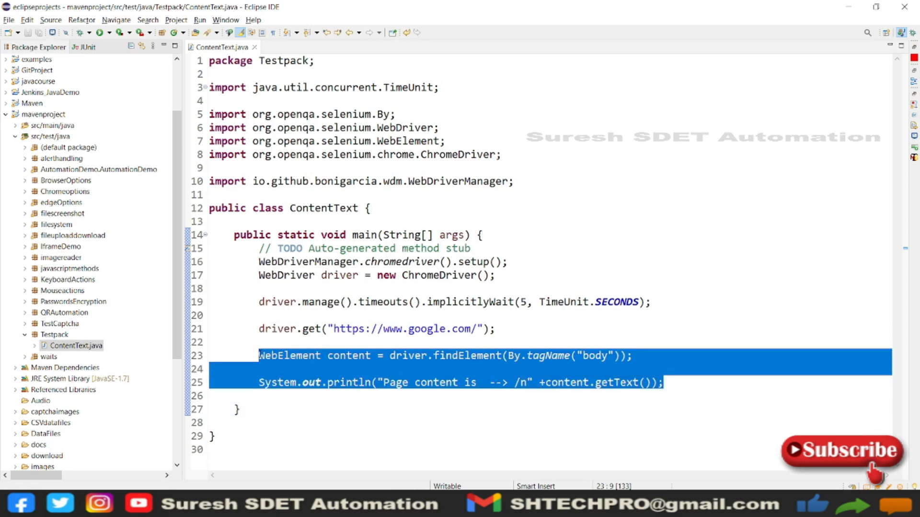
# Comment out the body-text lines and begin declaring String pagecontent
pyautogui.press('Delete')
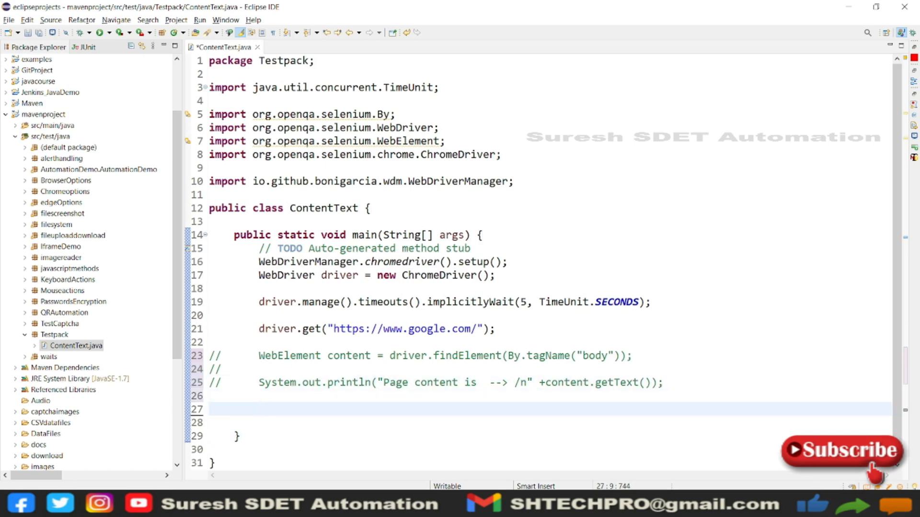
pyautogui.write('String')
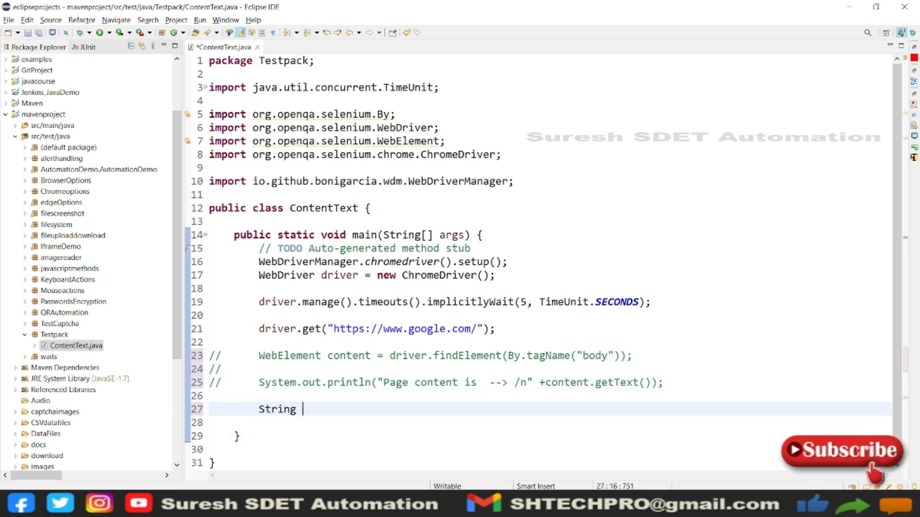
pyautogui.write('page')
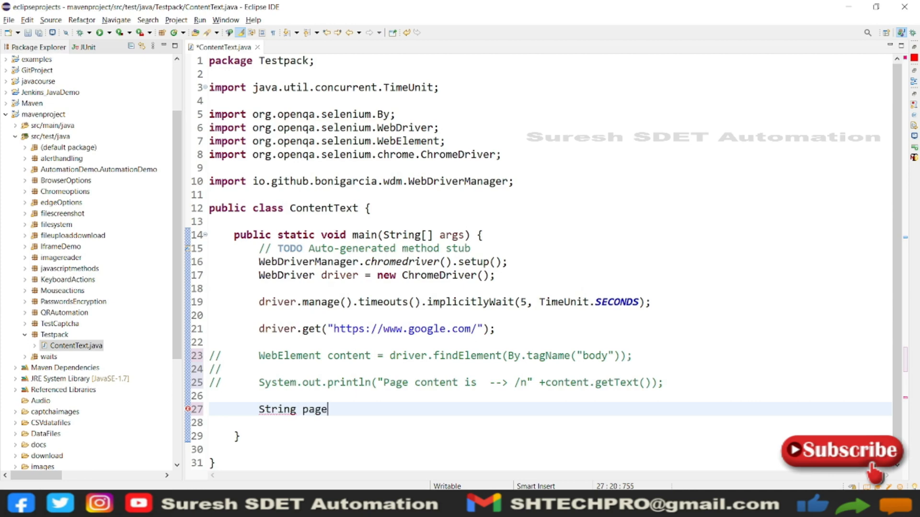
pyautogui.write('content =')
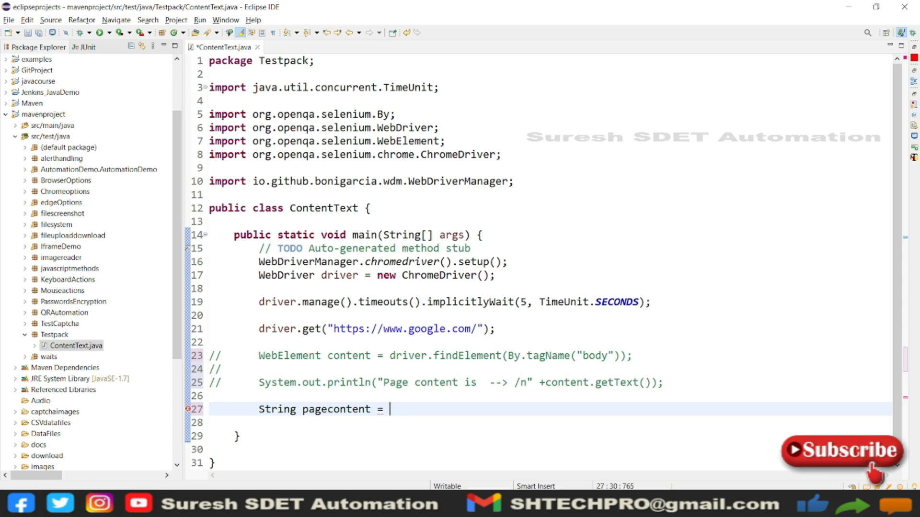
# Assign driver.getPageSource(); to the pagecontent variable
pyautogui.write('driver')
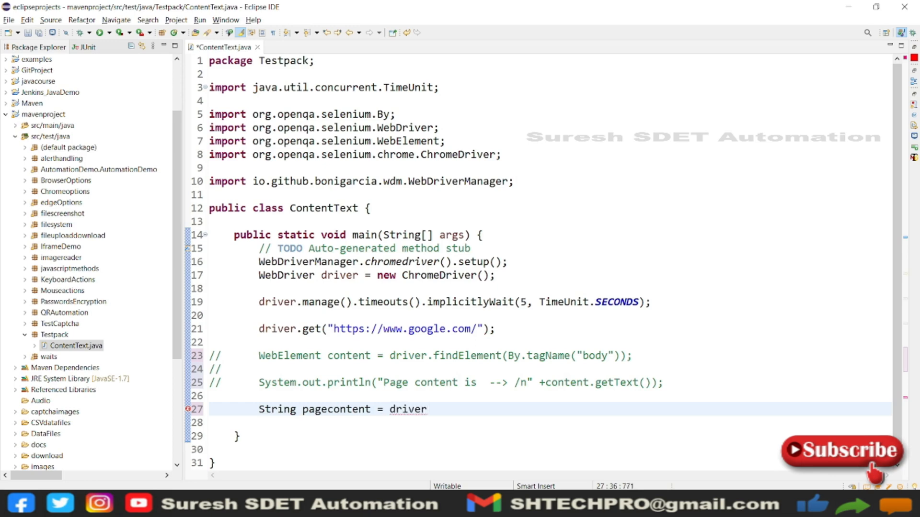
pyautogui.write('.')
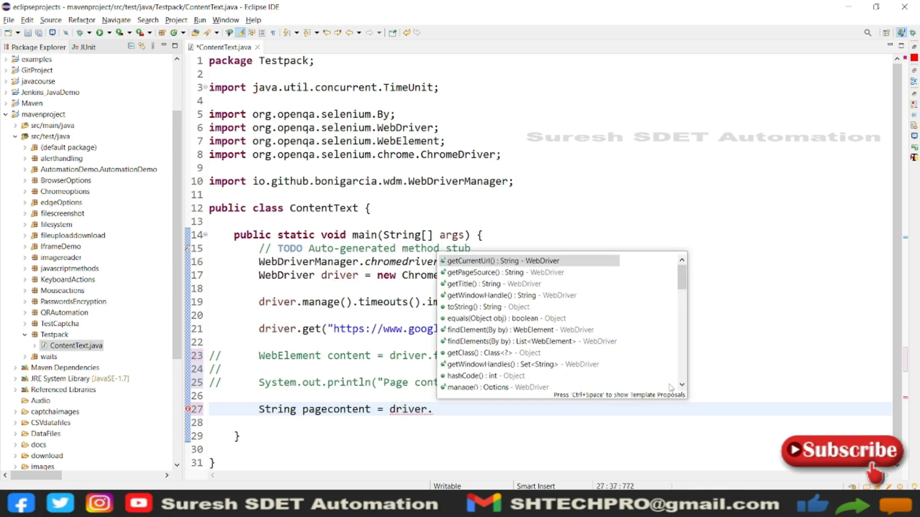
pyautogui.write('get')
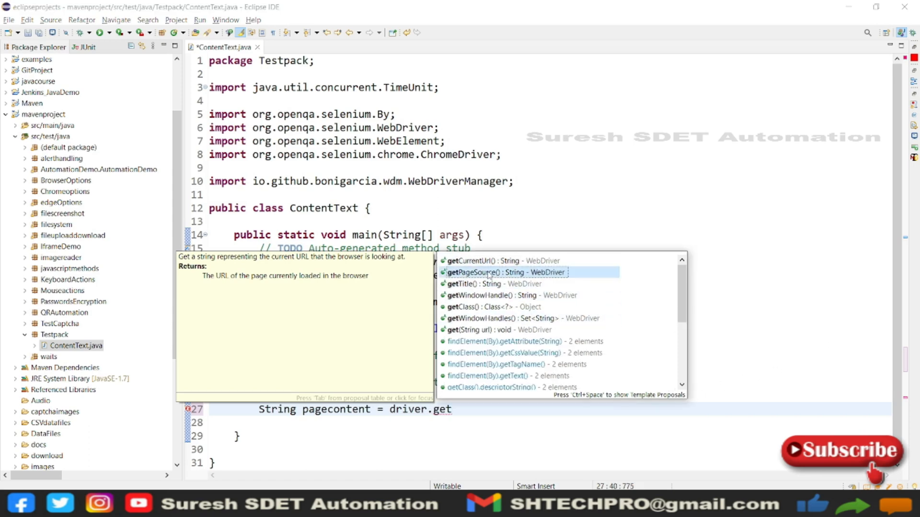
pyautogui.moveTo(490, 272)
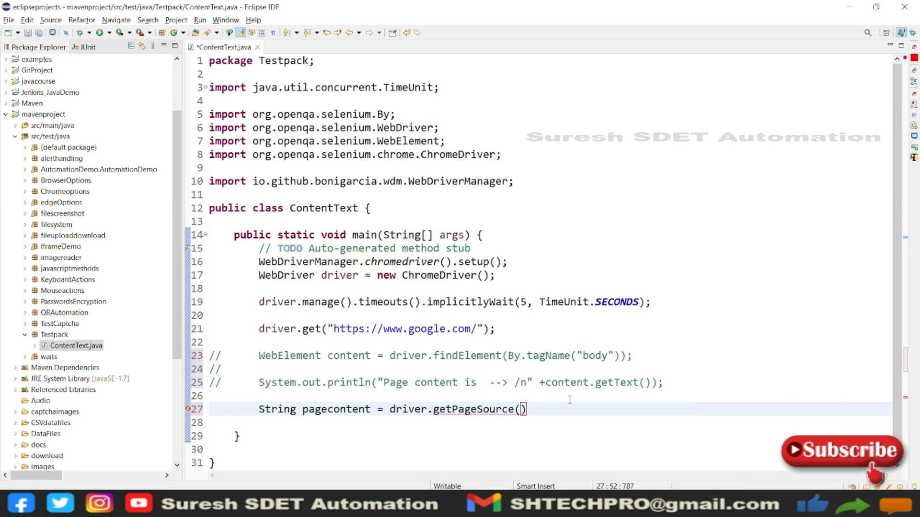
pyautogui.write(';')
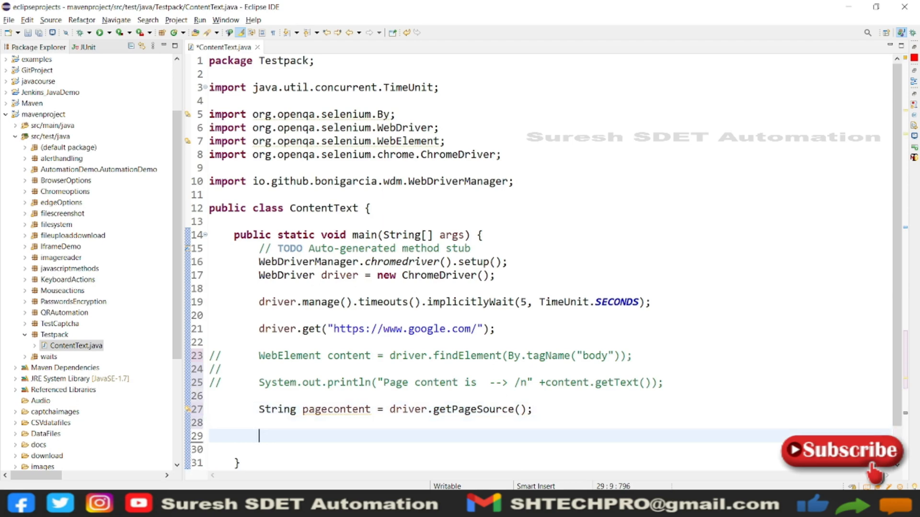
# Add System.out.println("Page contennt is : /n" + pagecontent); and save the class
pyautogui.write('sys')
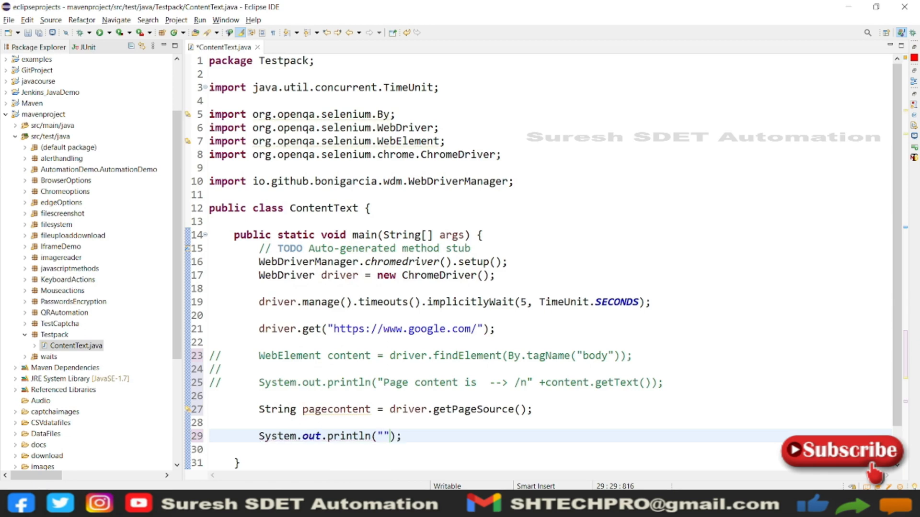
pyautogui.write('Page con')
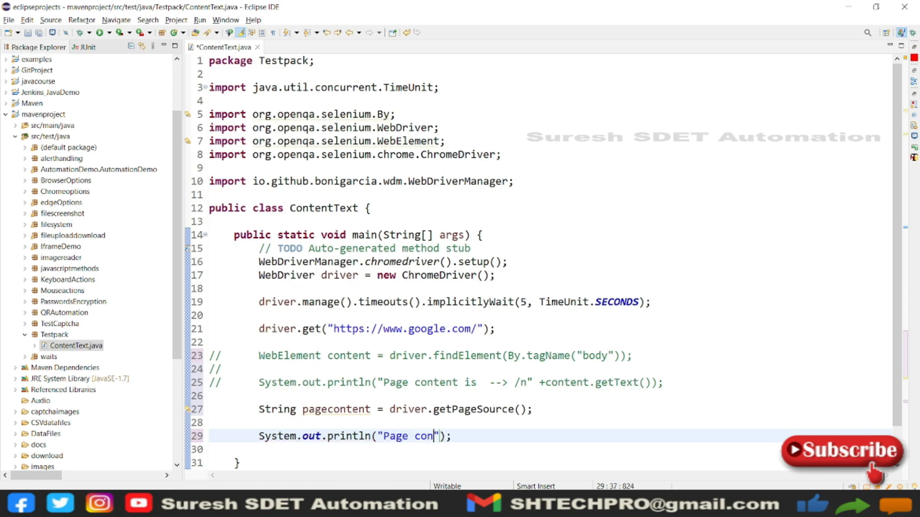
pyautogui.write('et')
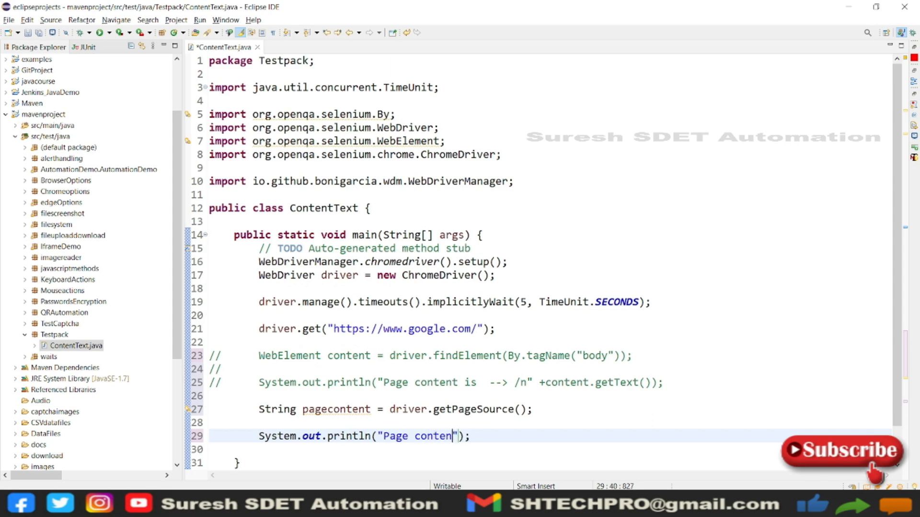
pyautogui.write('t is')
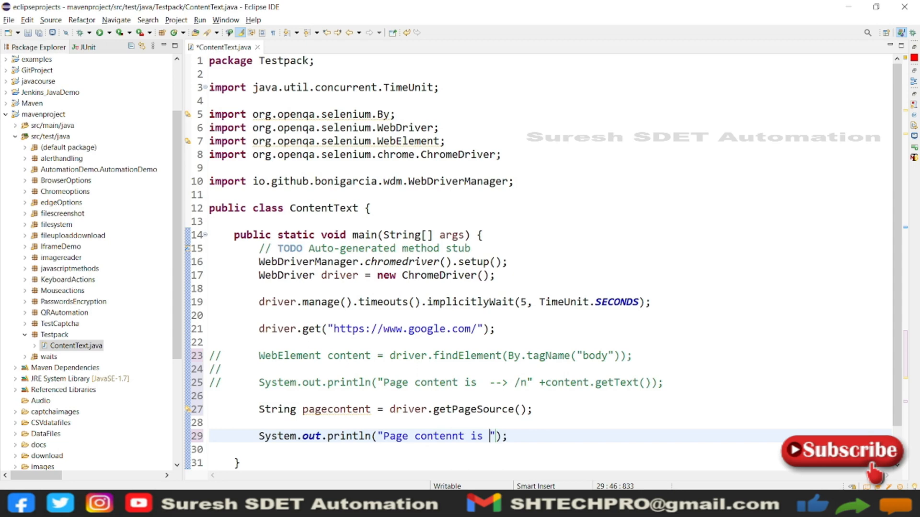
pyautogui.write(': /n')
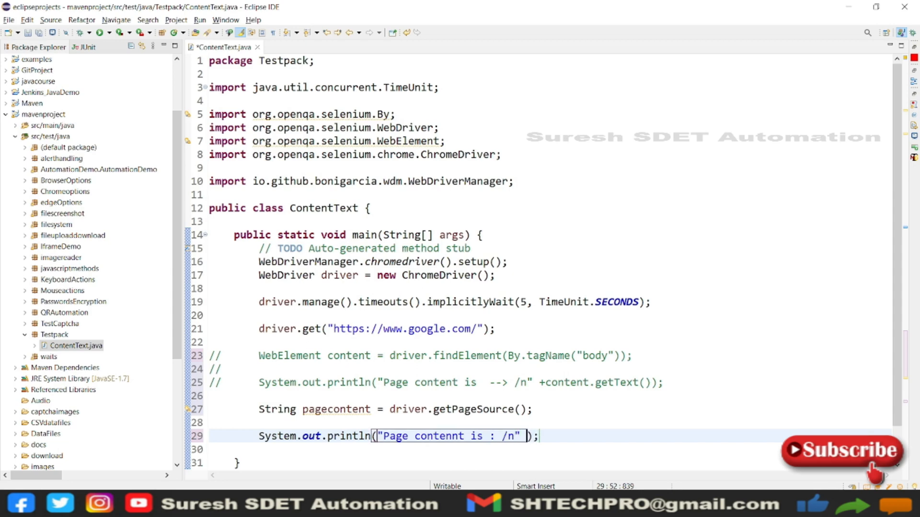
pyautogui.write('+ p')
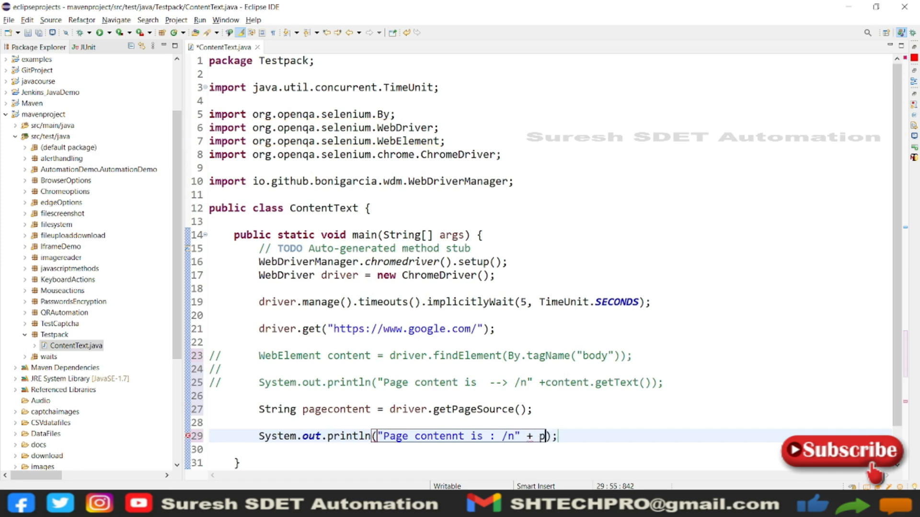
pyautogui.write('agecontent')
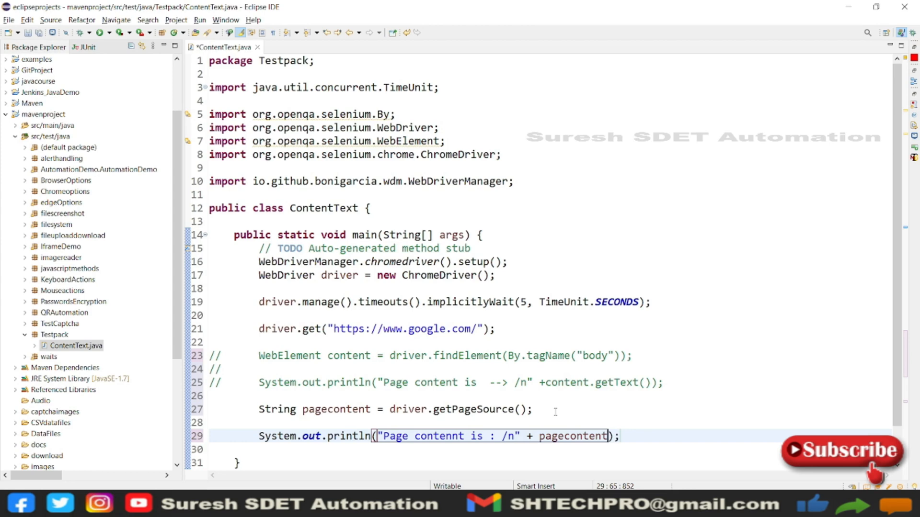
pyautogui.press('Ctrl+s')
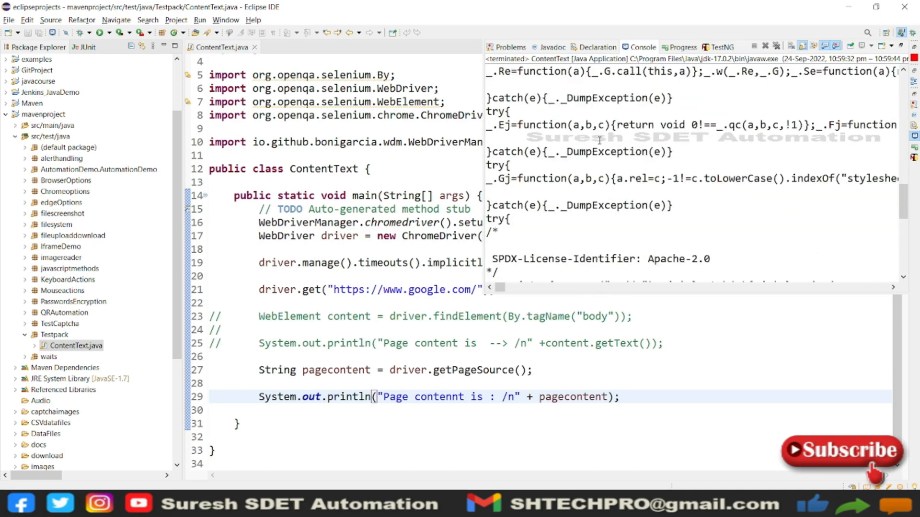
# Scroll through the console to inspect the printed Google page source
pyautogui.scroll(-3)
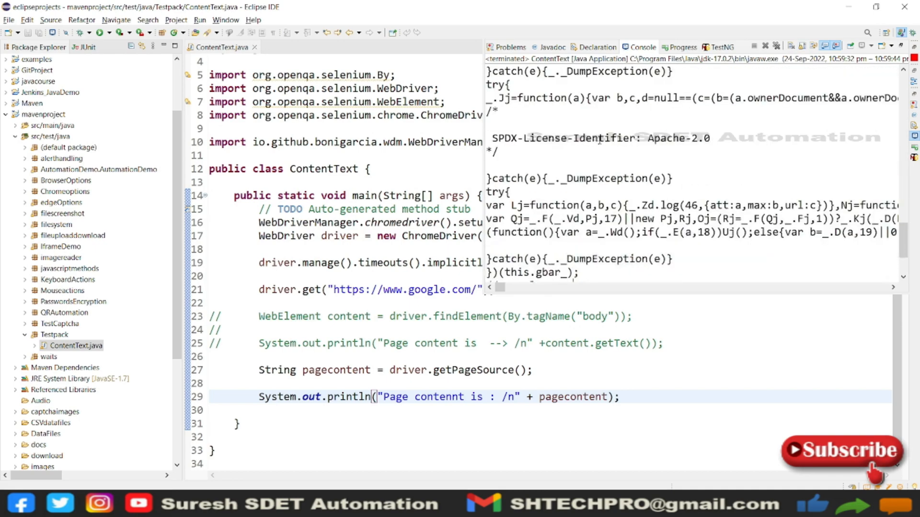